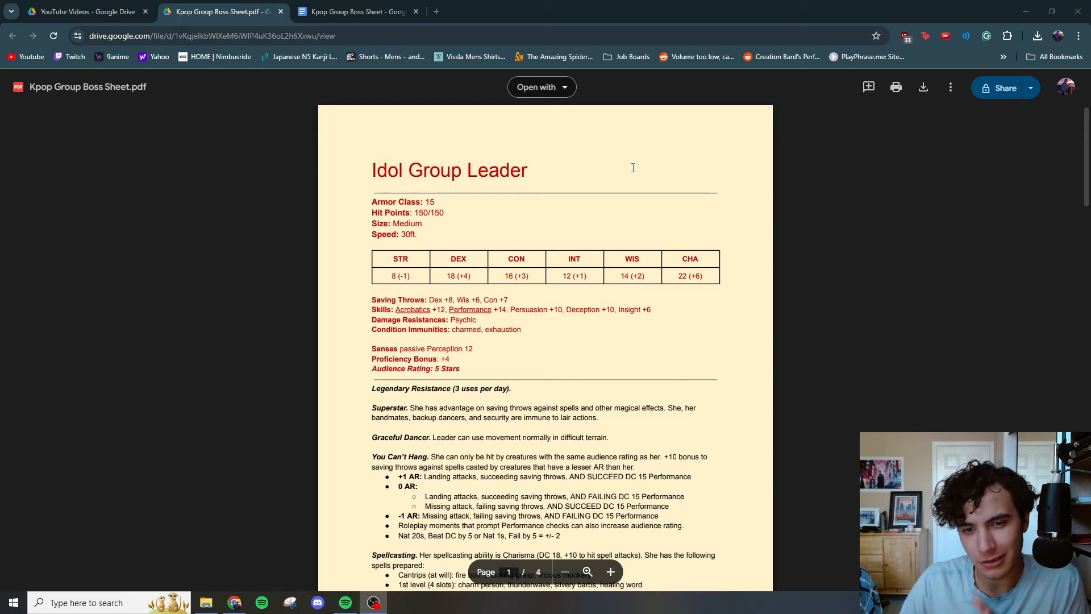
Step: Highlight the Audience Rating: 5 Stars line and Graceful Dancer's difficult terrain wording
scroll(down, 3)
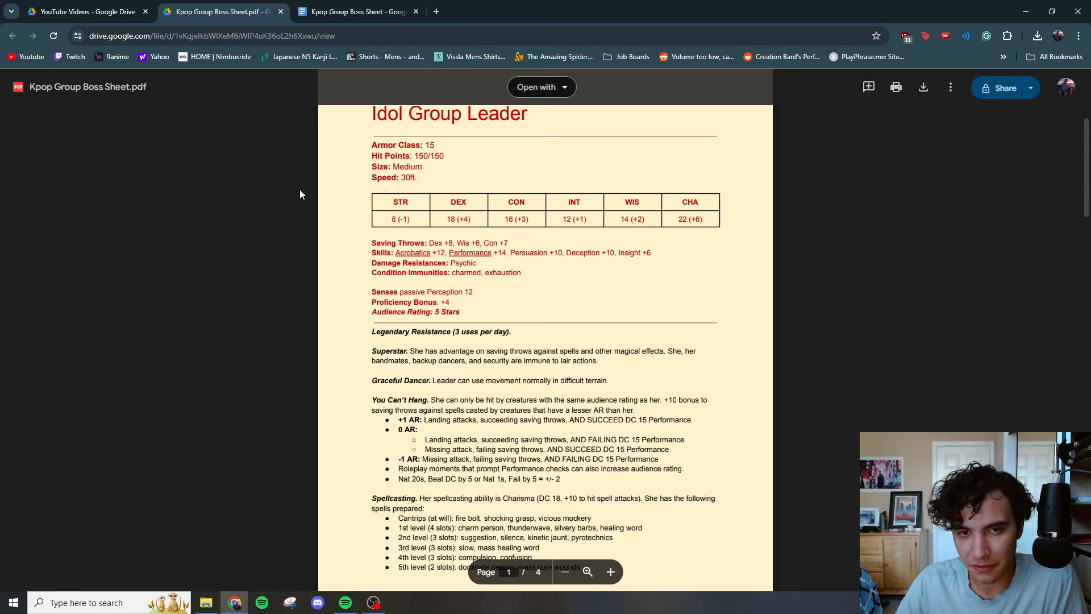
double_click(690, 218)
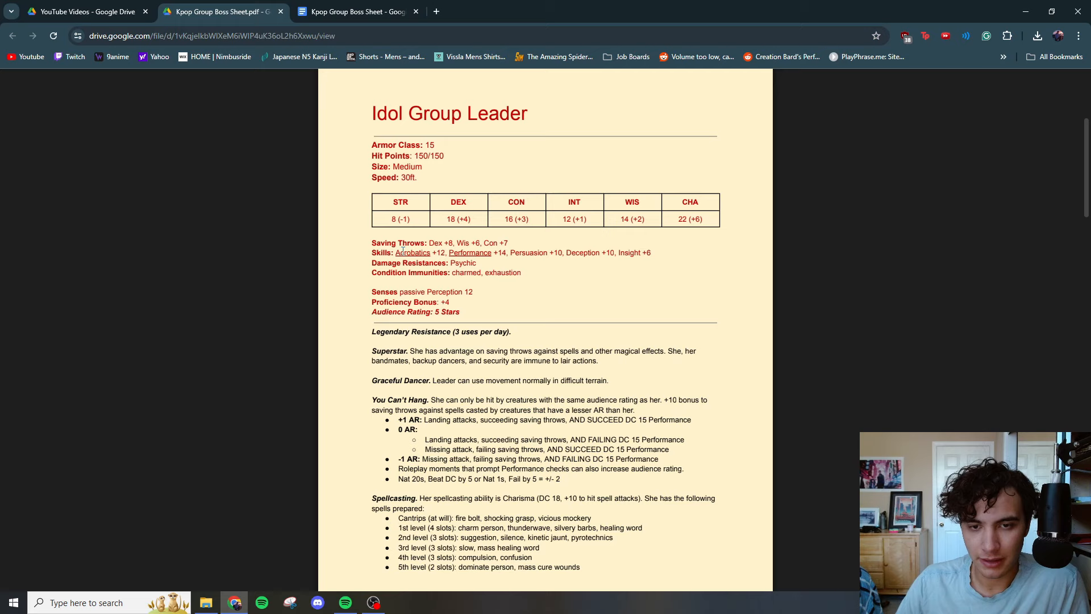
drag(395, 252, 508, 252)
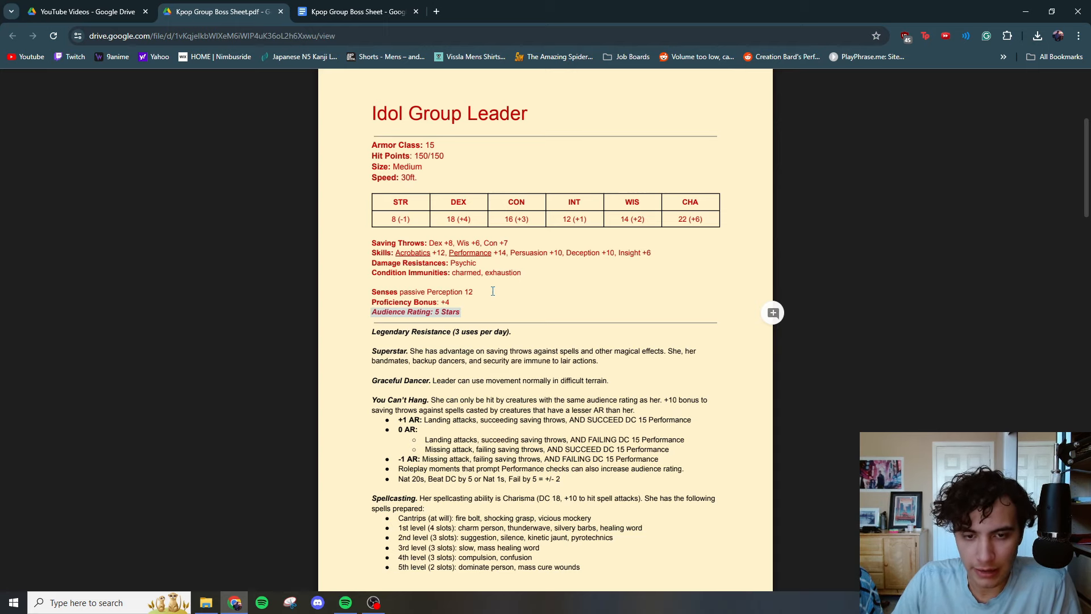
scroll(down, 3)
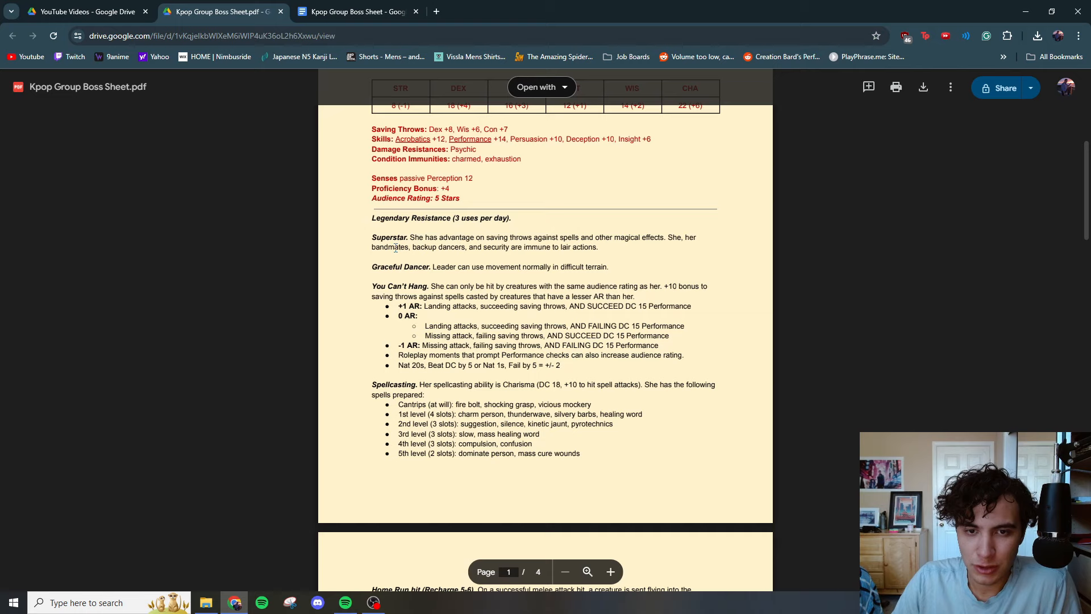
drag(409, 237, 532, 237)
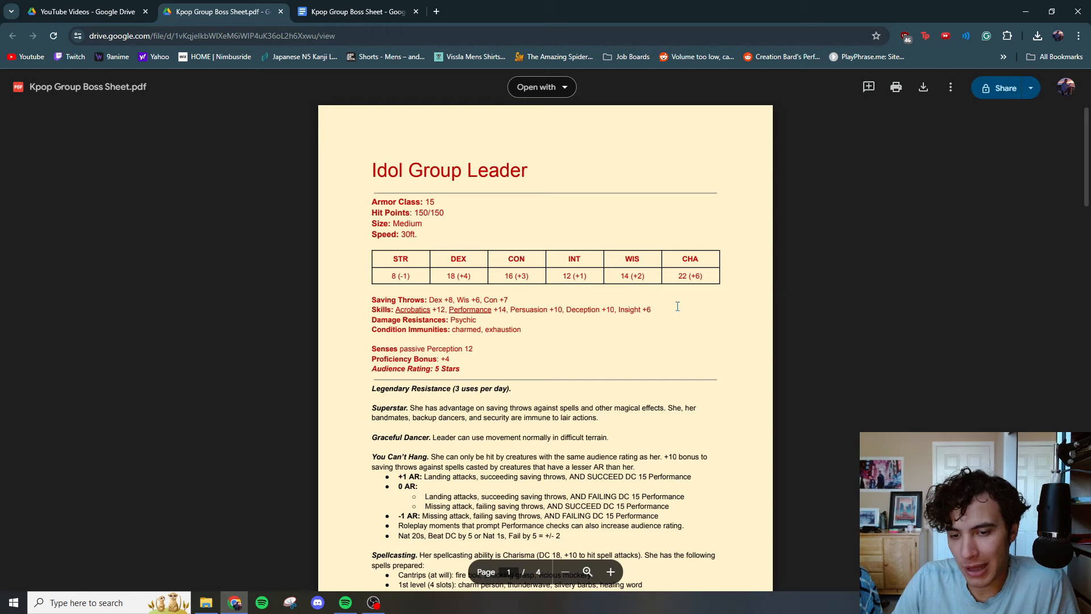
mouse_move(557, 286)
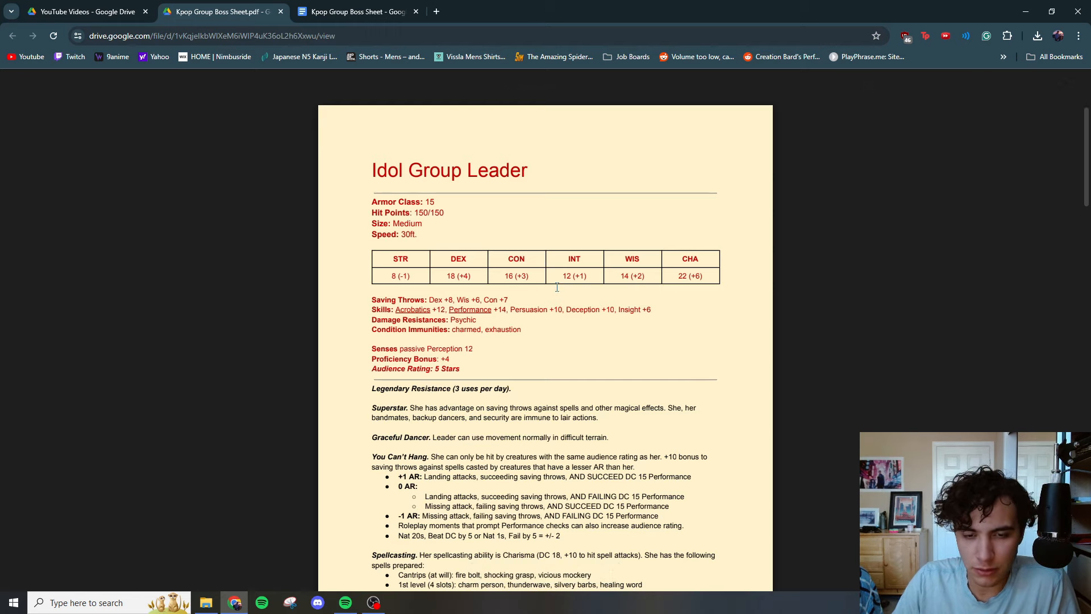
Step: Highlight the opening of the You Can't Hang trait and the -1 AR missing attack rule
scroll(down, 3)
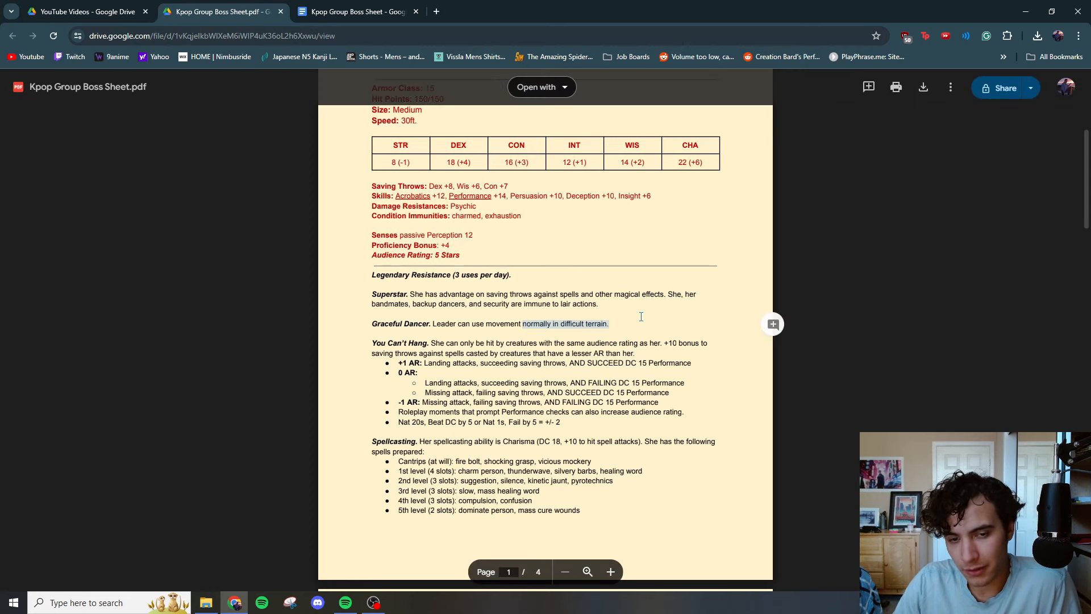
scroll(down, 3)
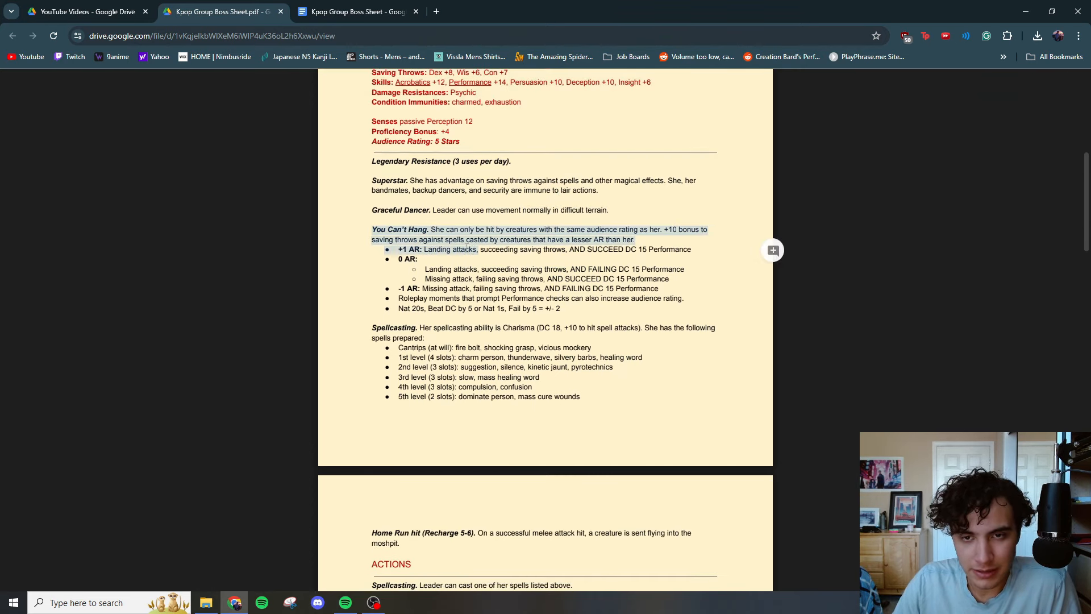
drag(466, 248, 661, 298)
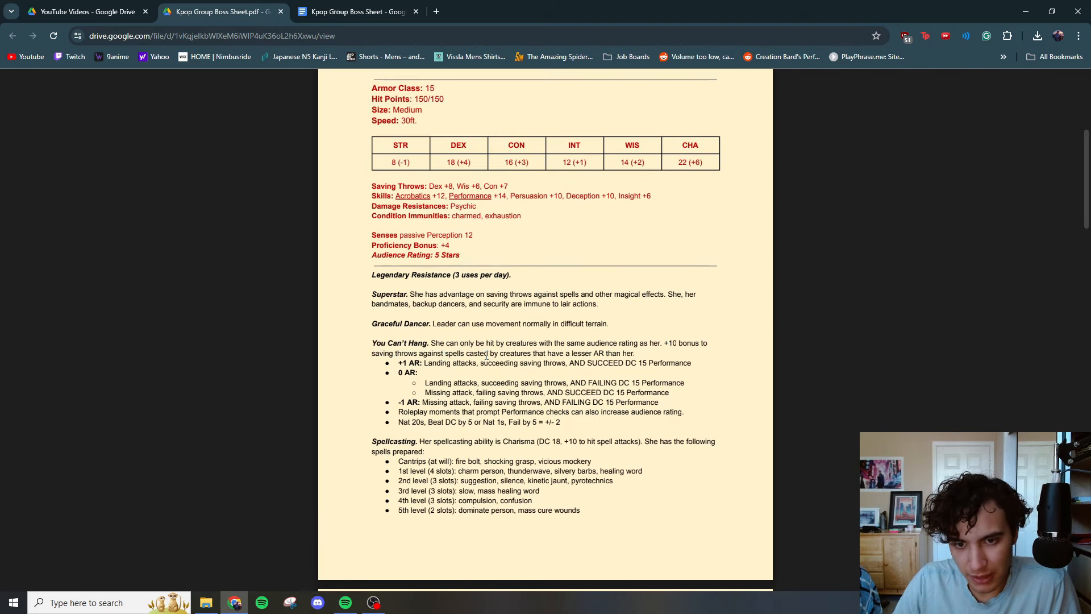
mouse_move(621, 356)
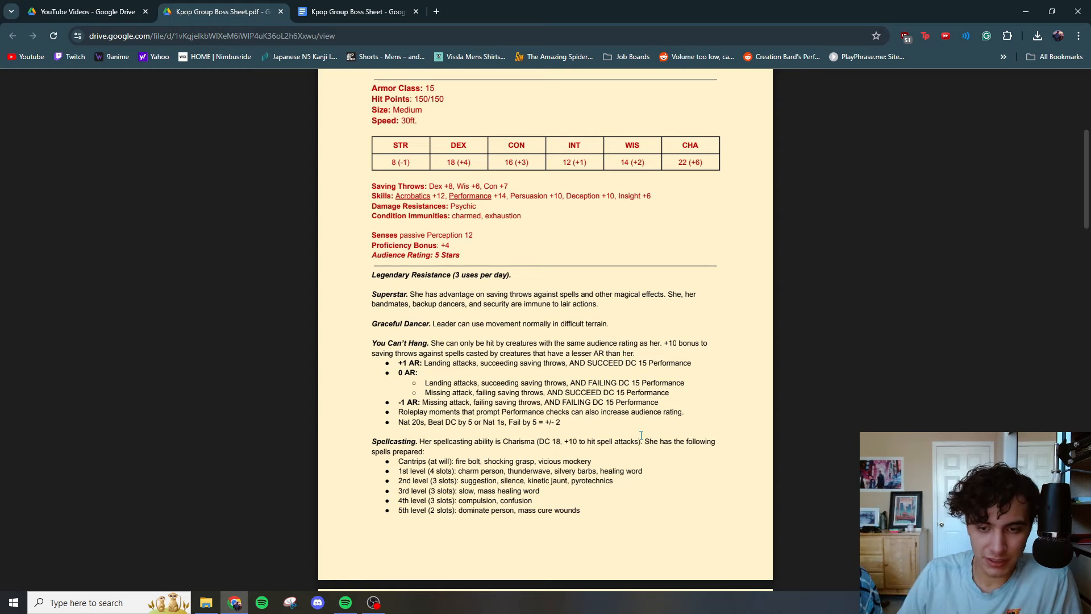
double_click(407, 372)
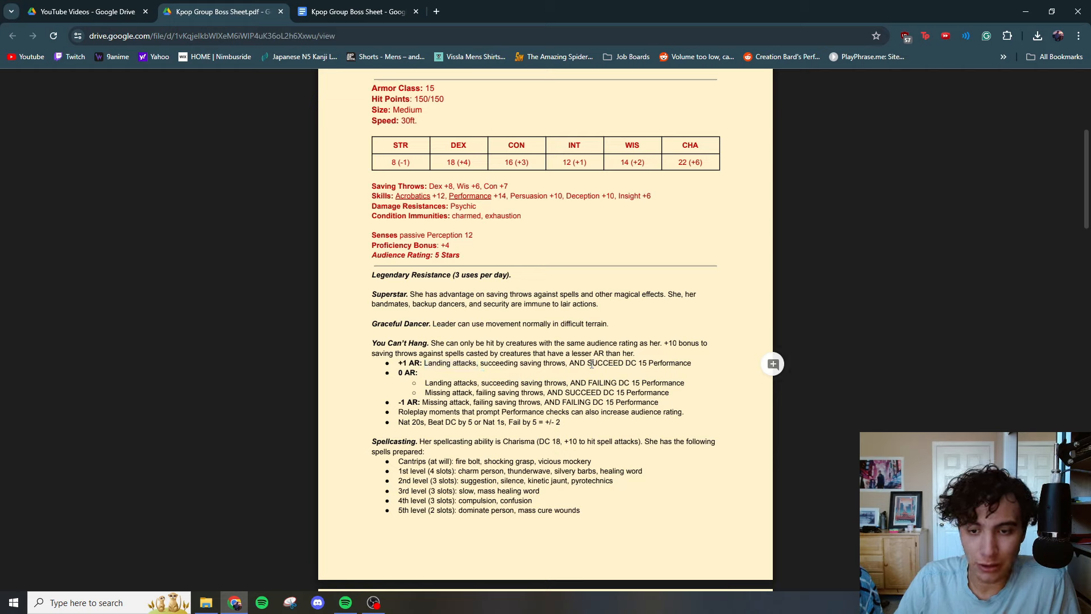
drag(569, 362, 692, 363)
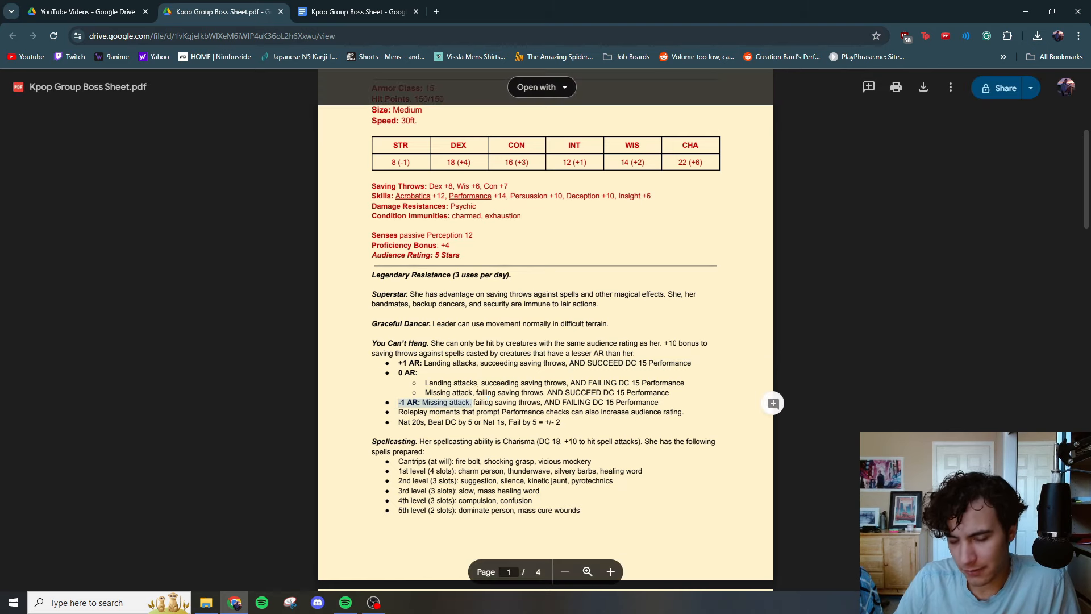
Step: Scroll the PDF to page 2's Home Run hit trait and Actions headings
scroll(down, 3)
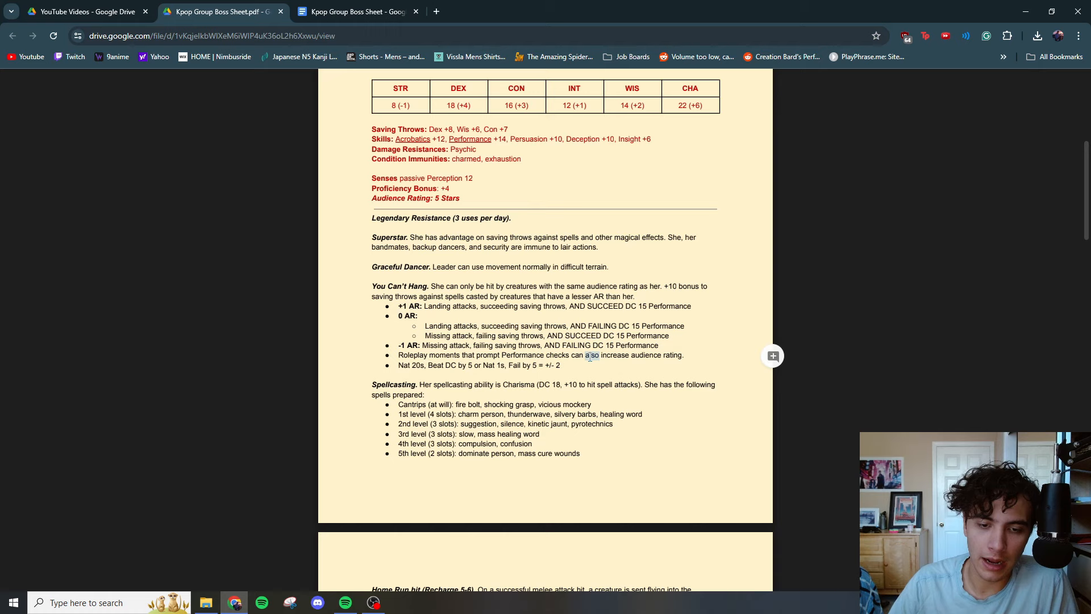
scroll(down, 3)
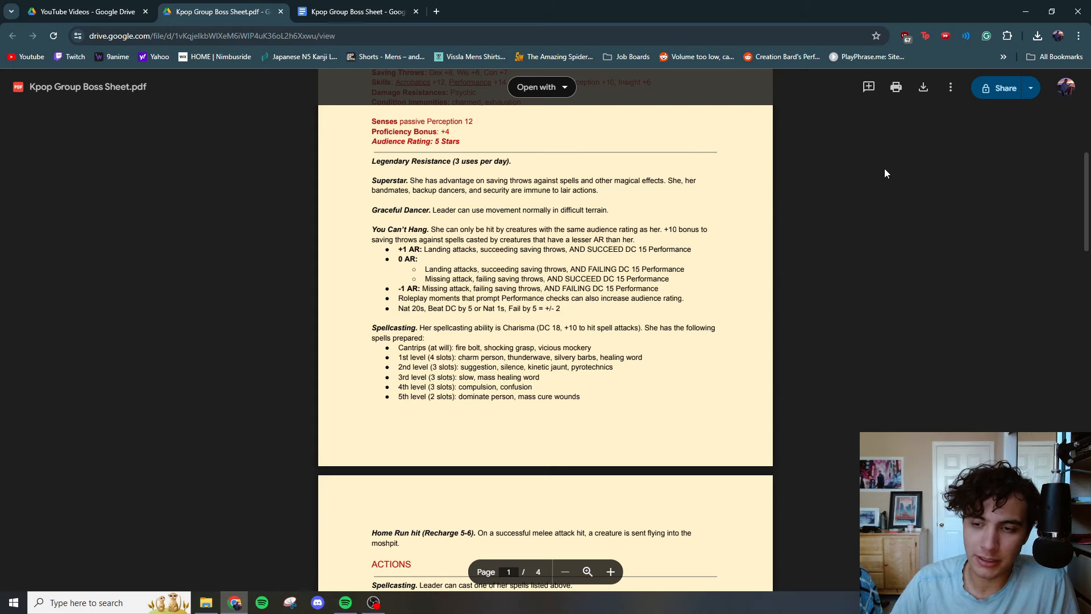
mouse_move(873, 221)
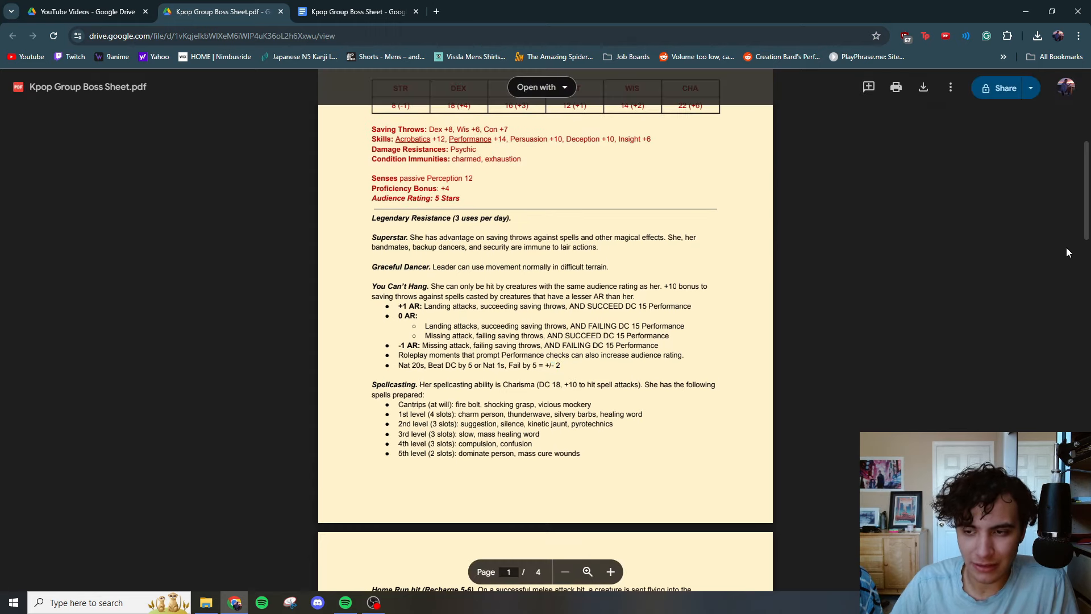
scroll(down, 3)
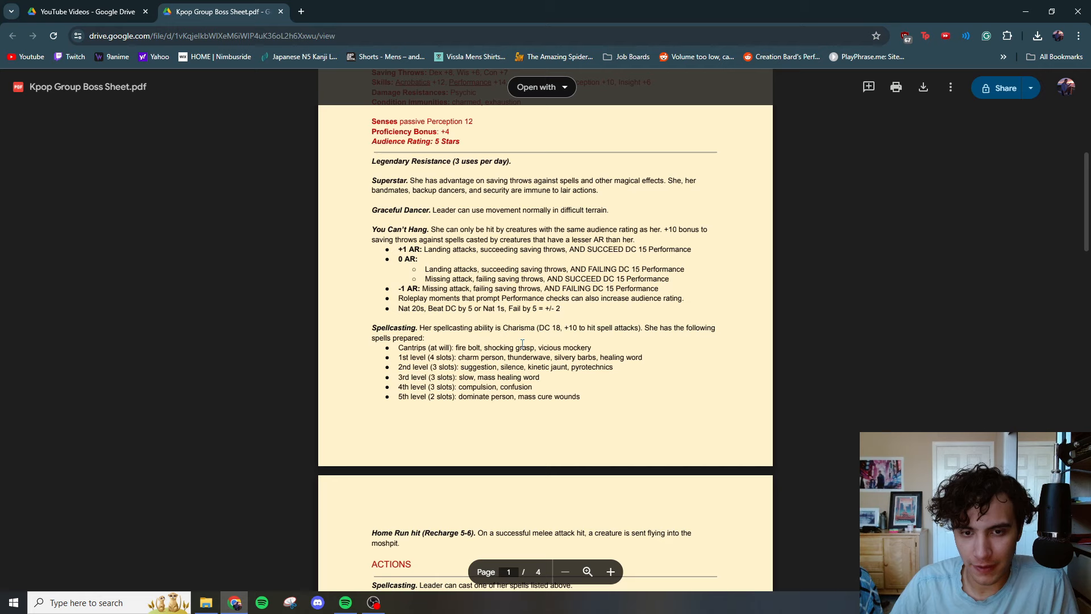
scroll(down, 3)
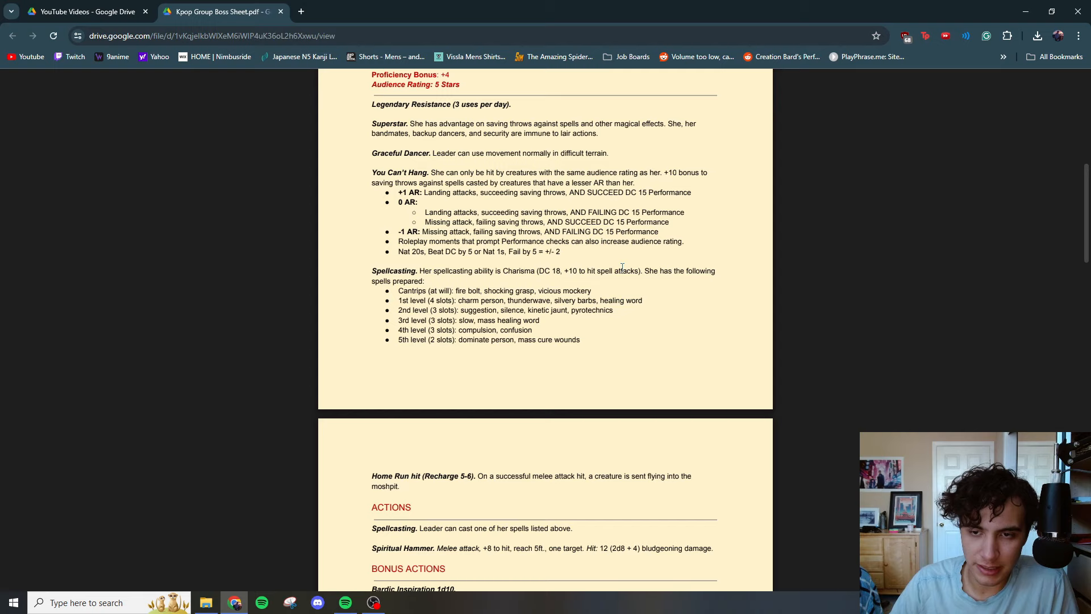
double_click(598, 270)
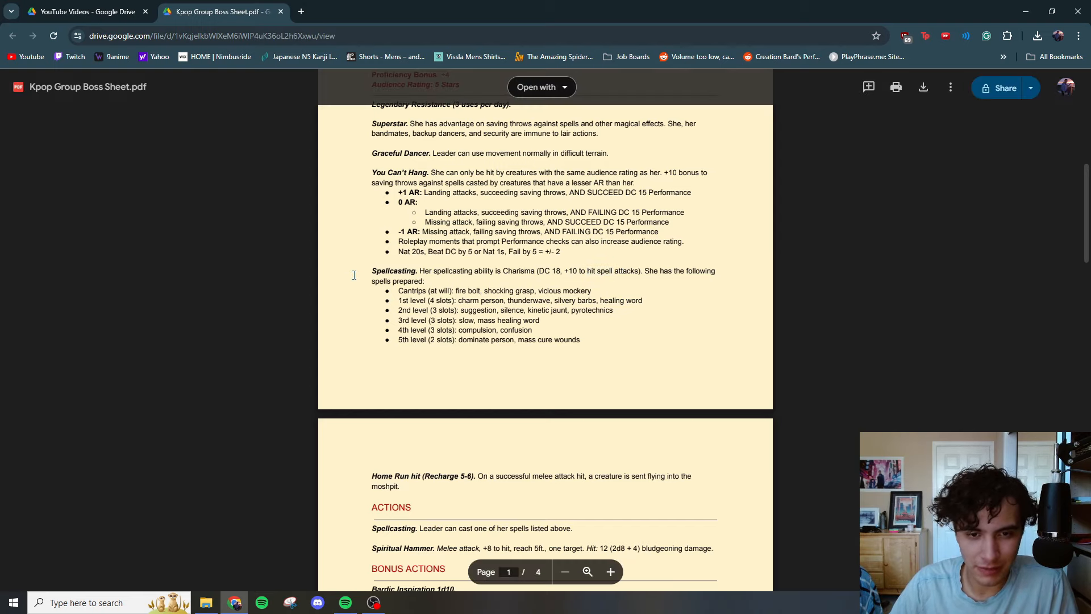
scroll(down, 3)
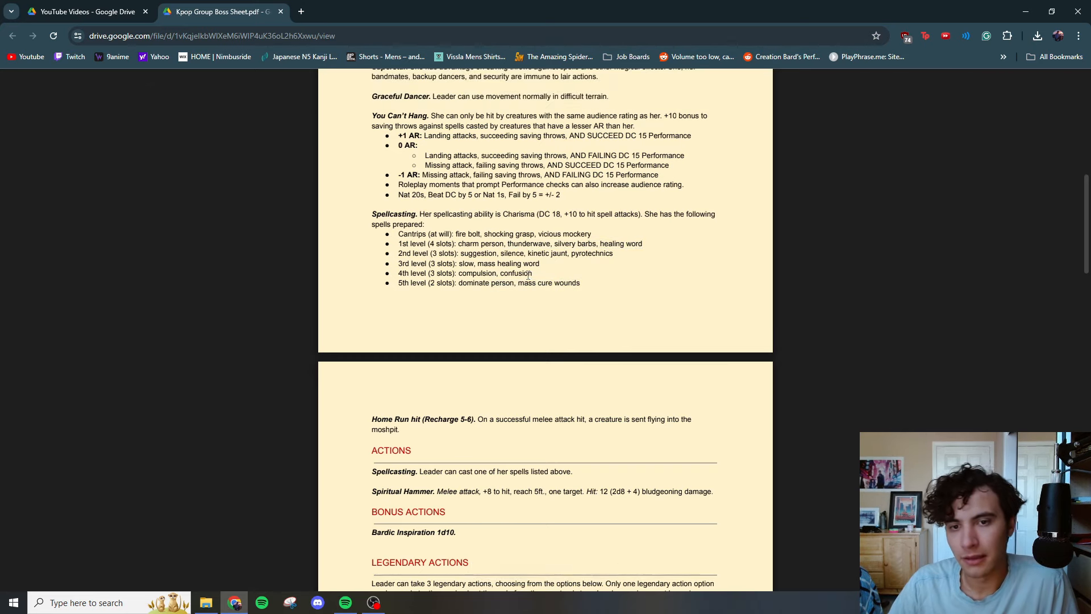
Step: Select lines through page 2's Actions and Legendary Actions, down to Silvery Barbs
double_click(529, 244)
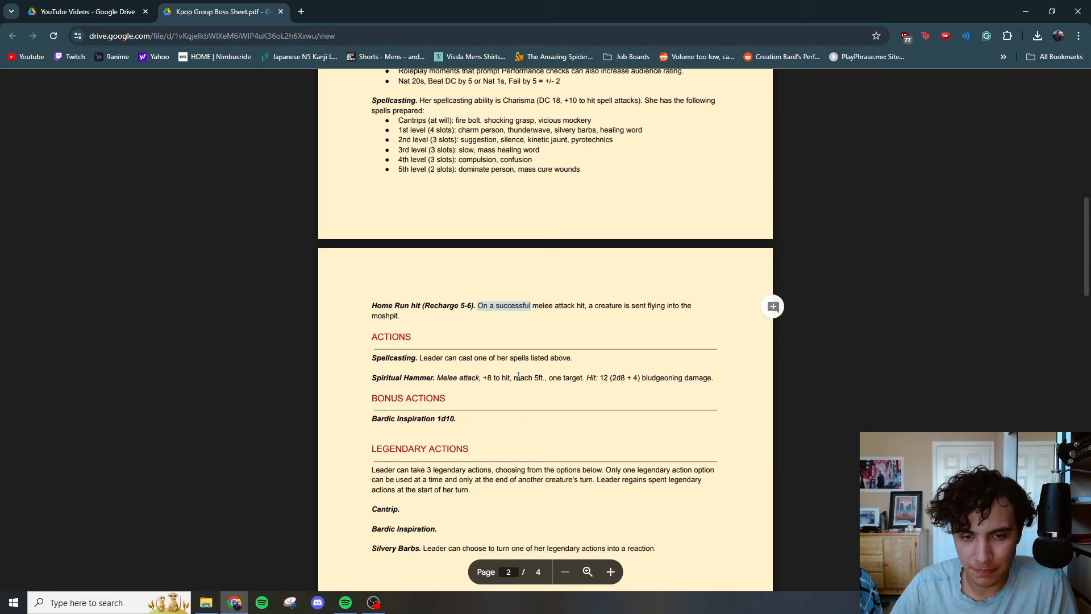
double_click(393, 357)
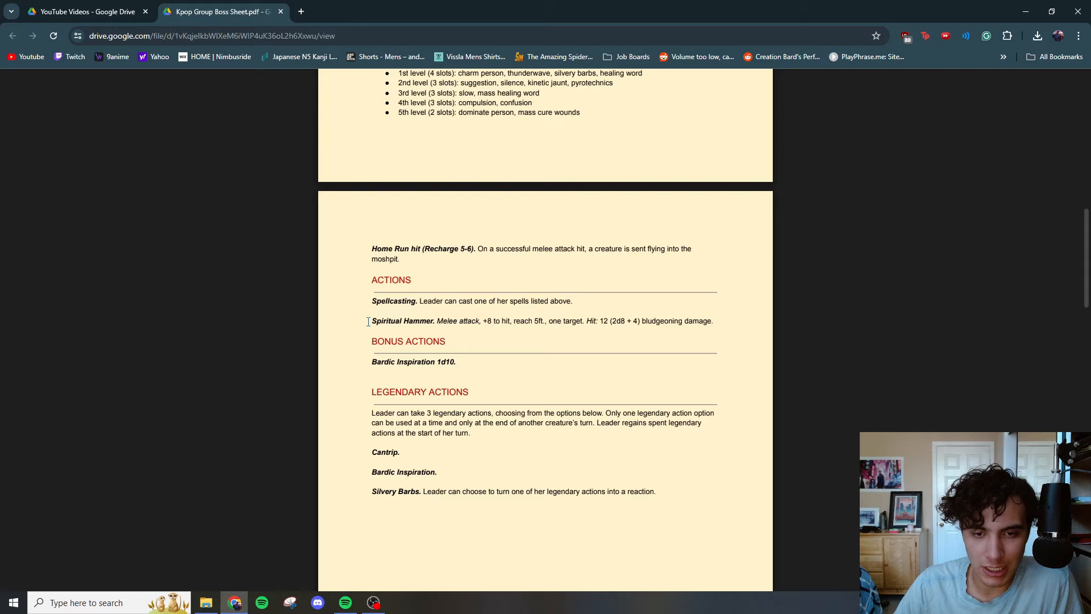
drag(372, 321, 712, 321)
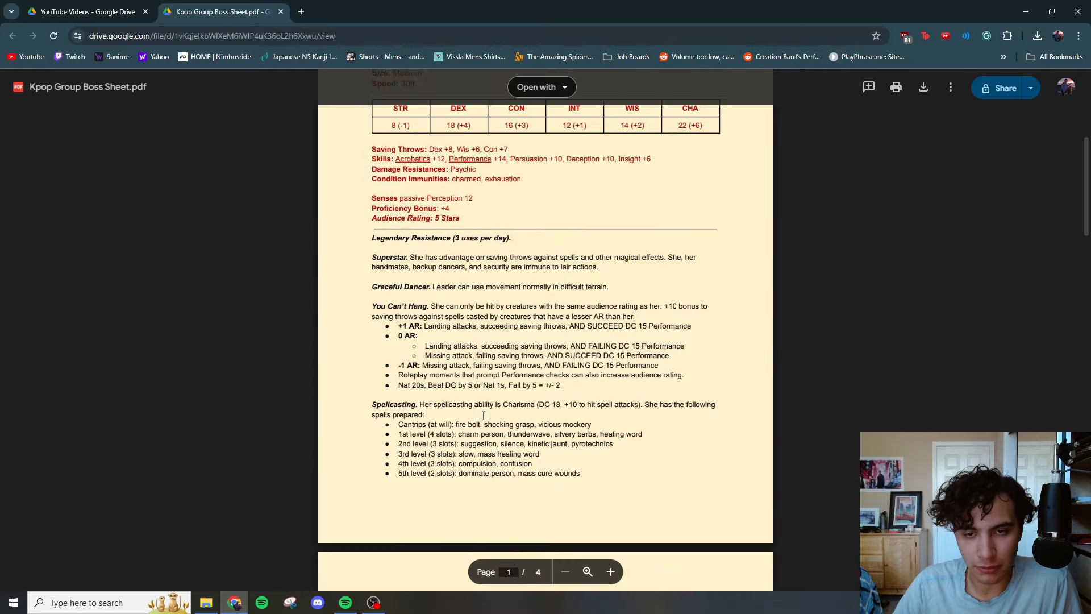
scroll(down, 3)
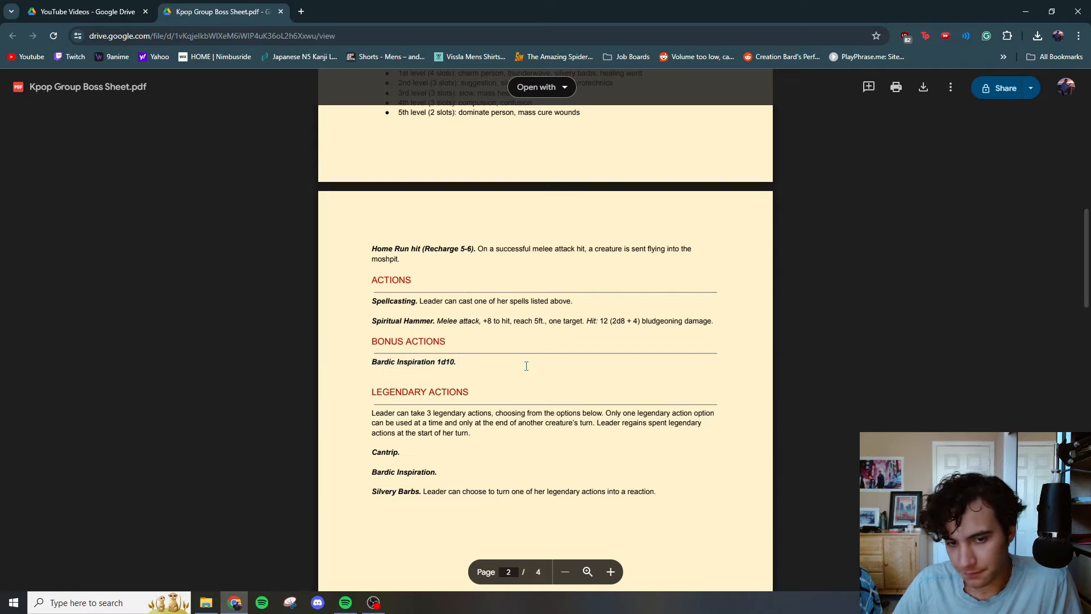
drag(371, 356, 425, 356)
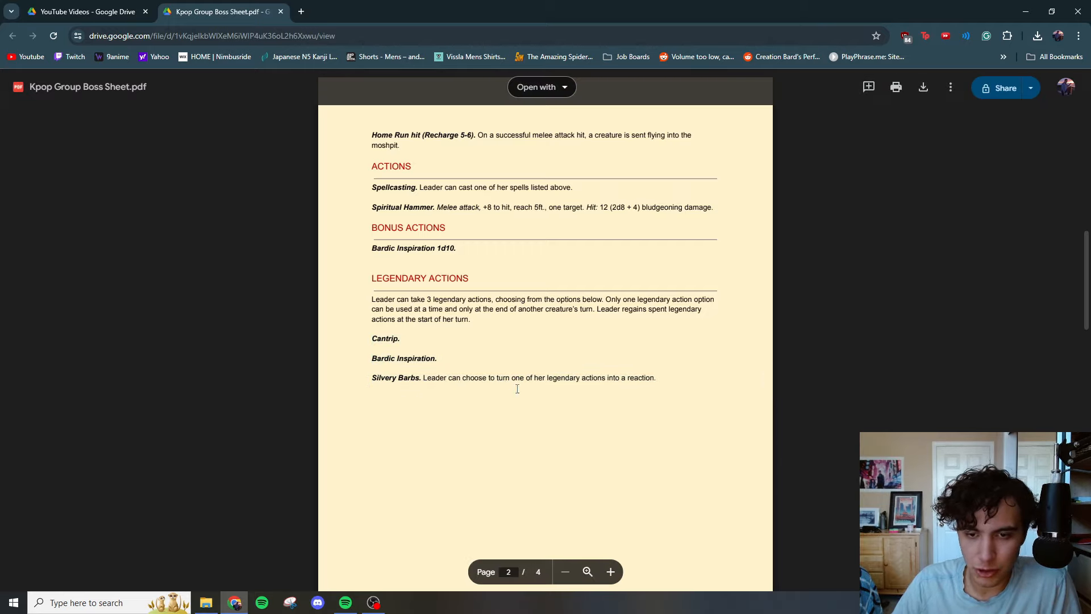
drag(372, 377, 654, 377)
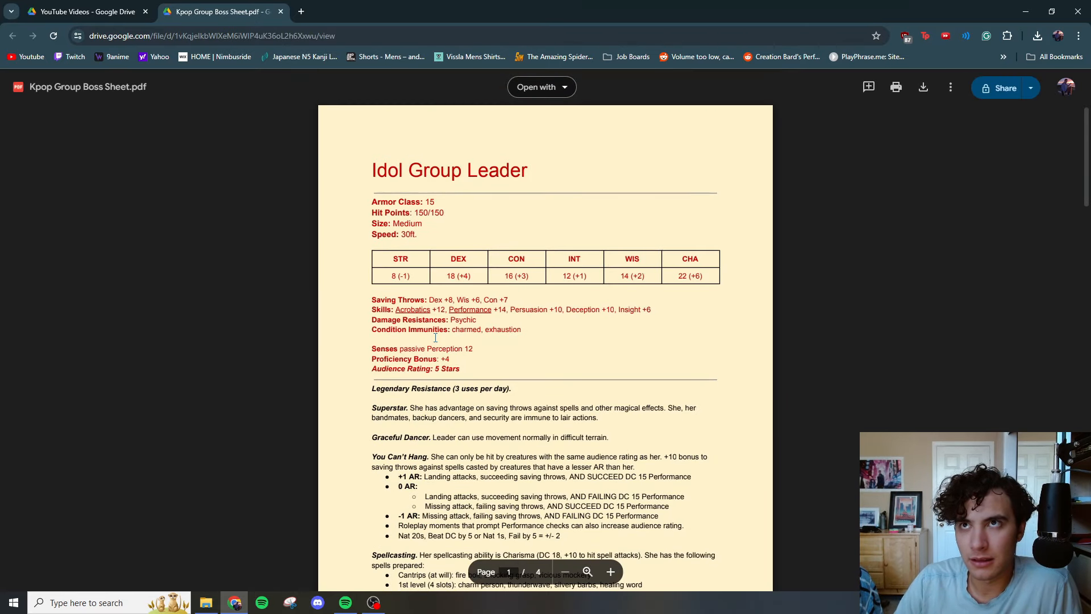
Step: Highlight the Audience Rating line and scroll down to page 3's Lair Actions
double_click(448, 170)
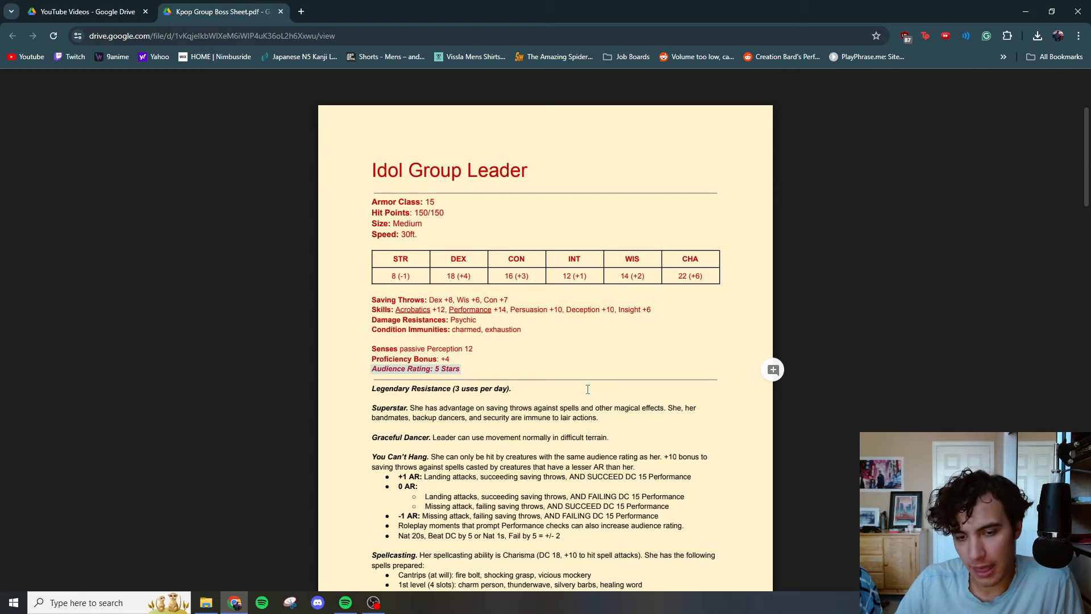
scroll(down, 3)
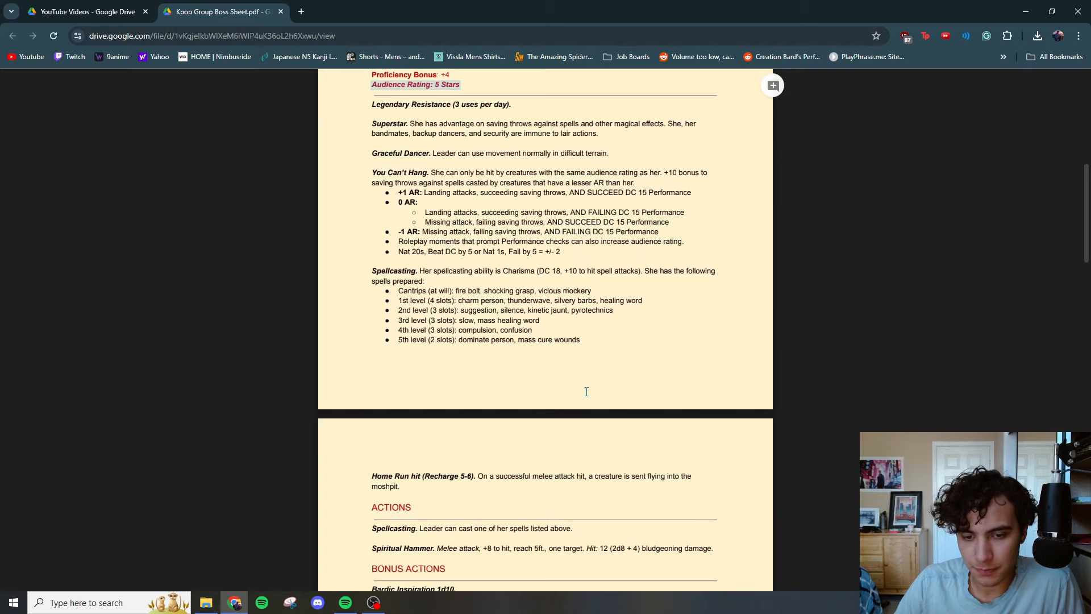
scroll(down, 3)
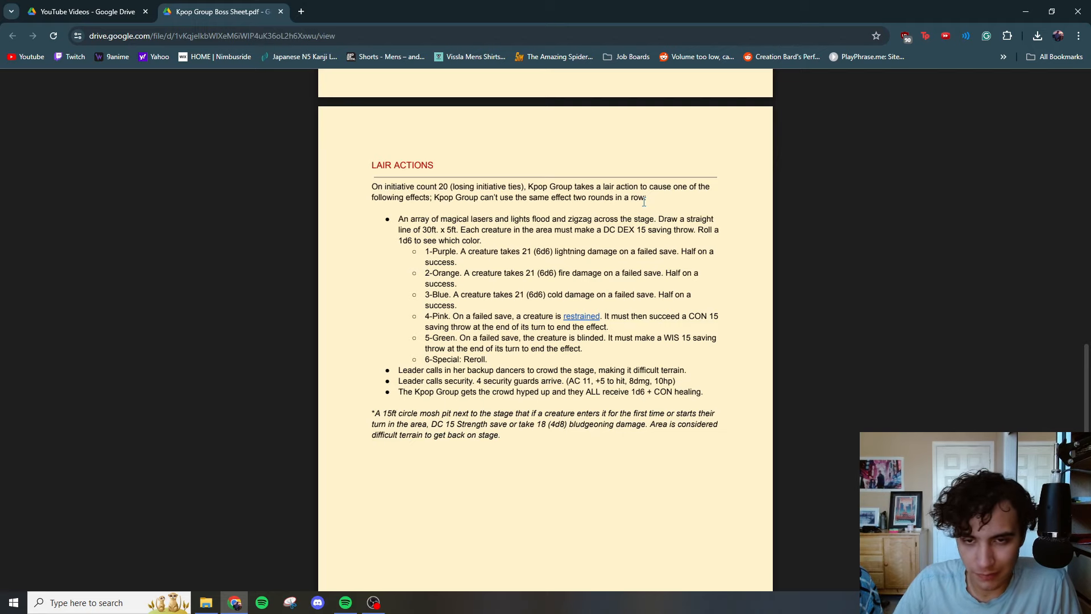
mouse_move(579, 217)
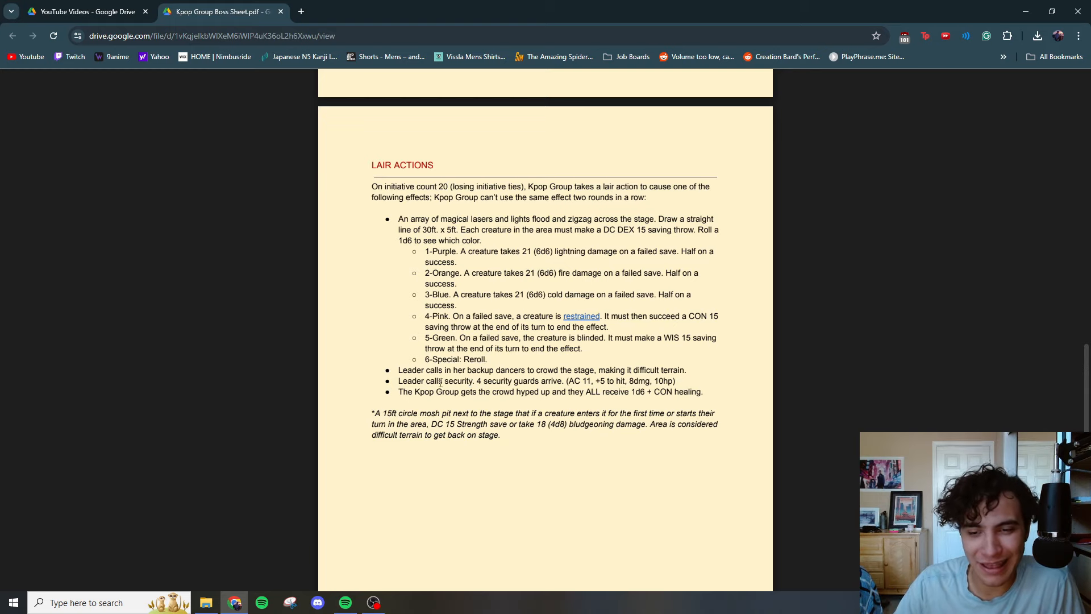
drag(399, 391, 600, 391)
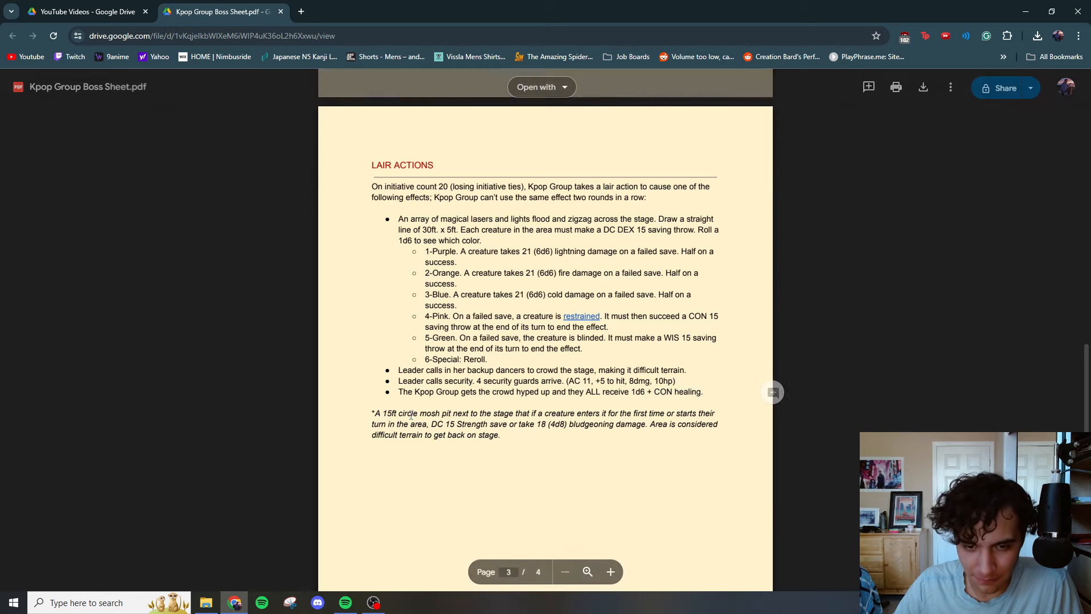
scroll(down, 3)
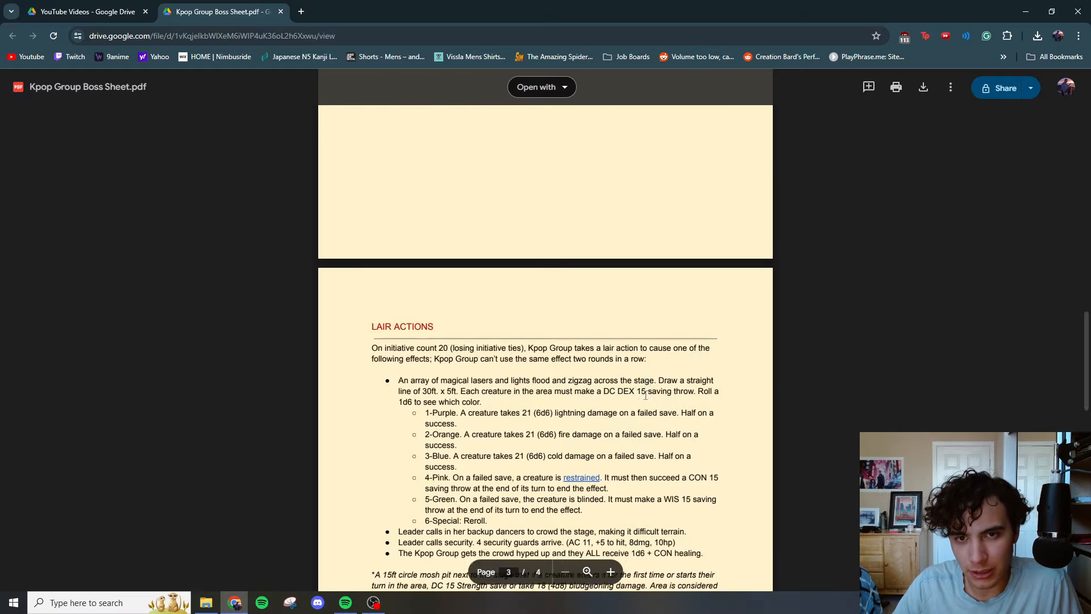
Step: Scroll to page 4 and select the Kpop Group Member stat block text
scroll(down, 3)
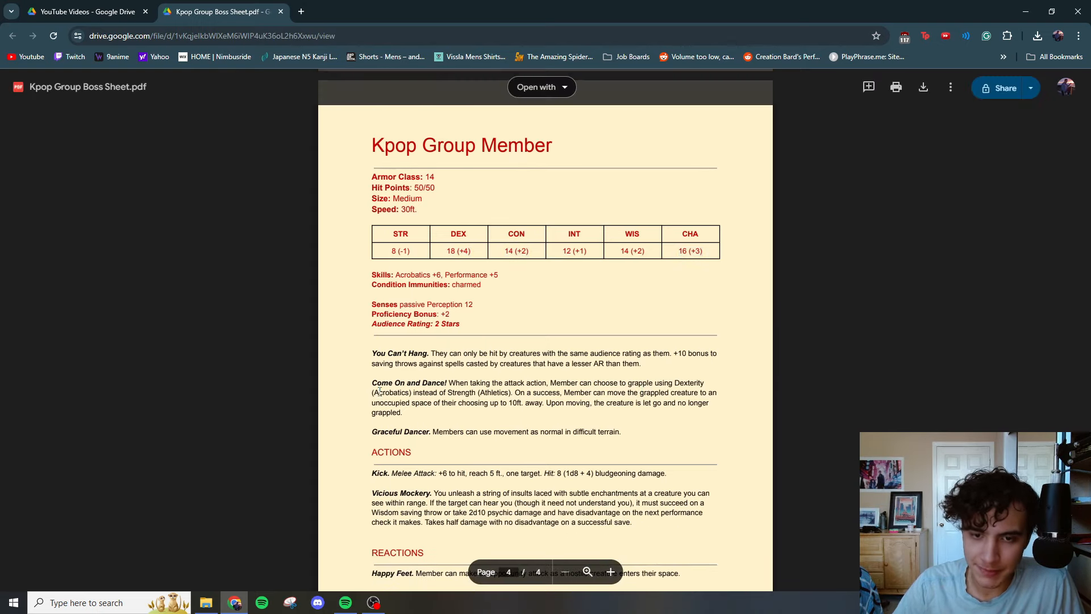
drag(372, 353, 640, 363)
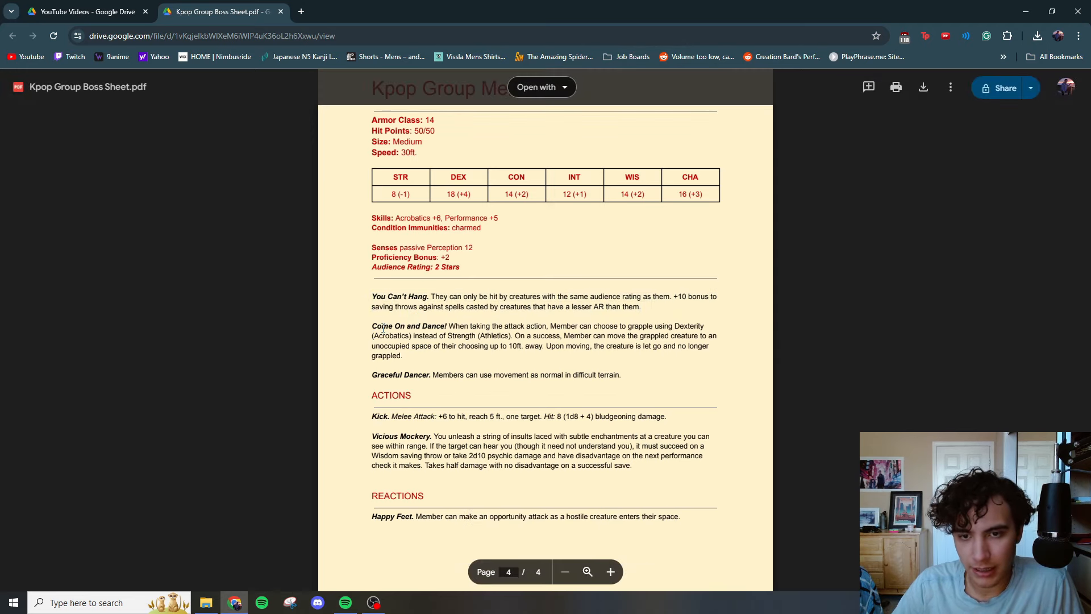
drag(510, 297, 589, 296)
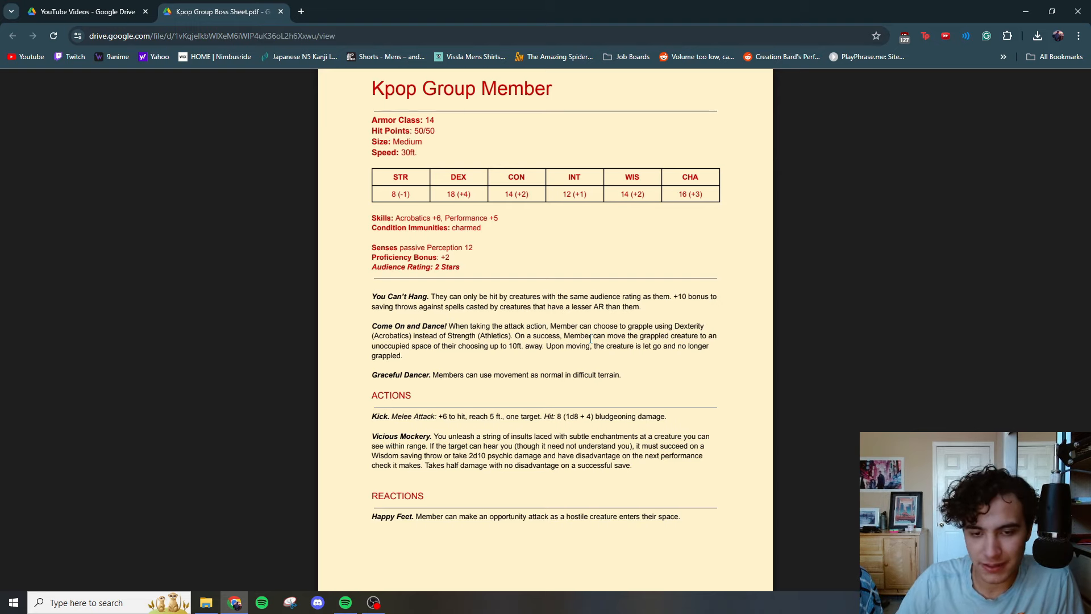
Step: Highlight the Happy Feet reaction, Come On and Dance! paragraph, and Vicious Mockery action
scroll(down, 3)
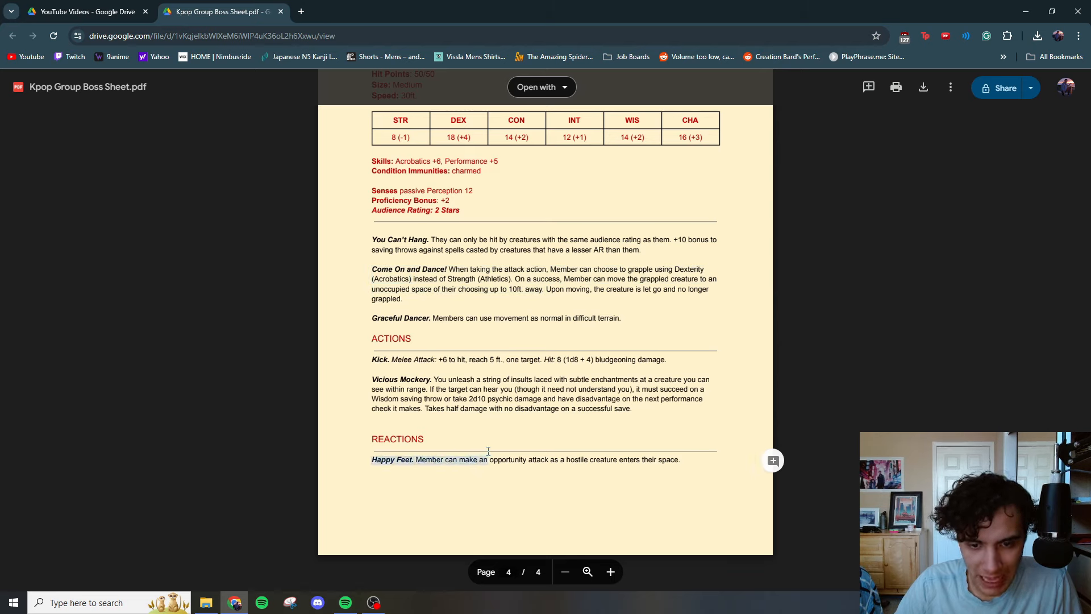
drag(458, 459, 548, 459)
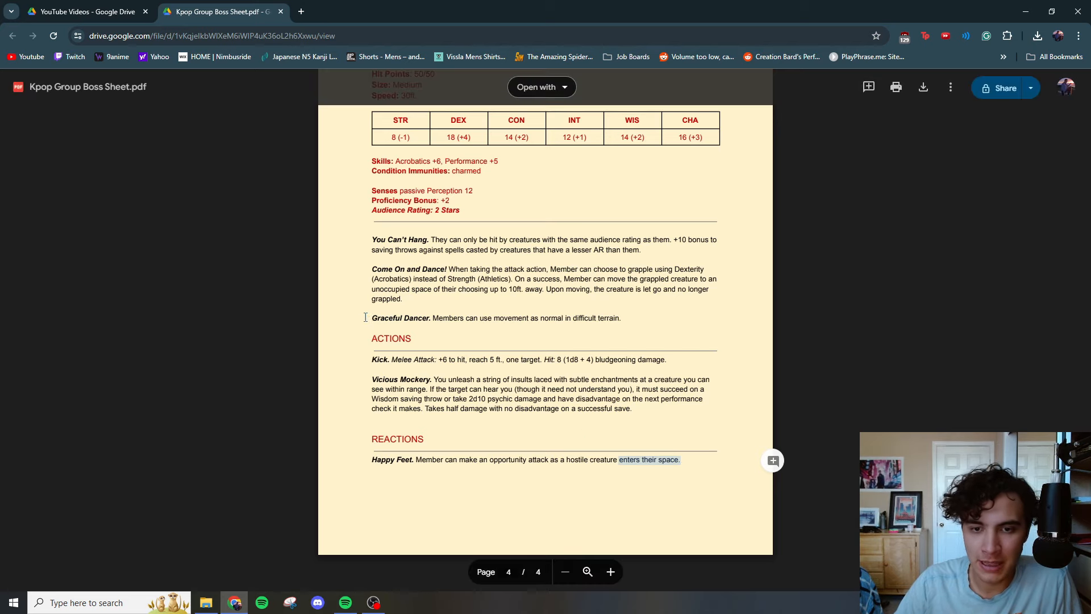
drag(371, 269, 402, 299)
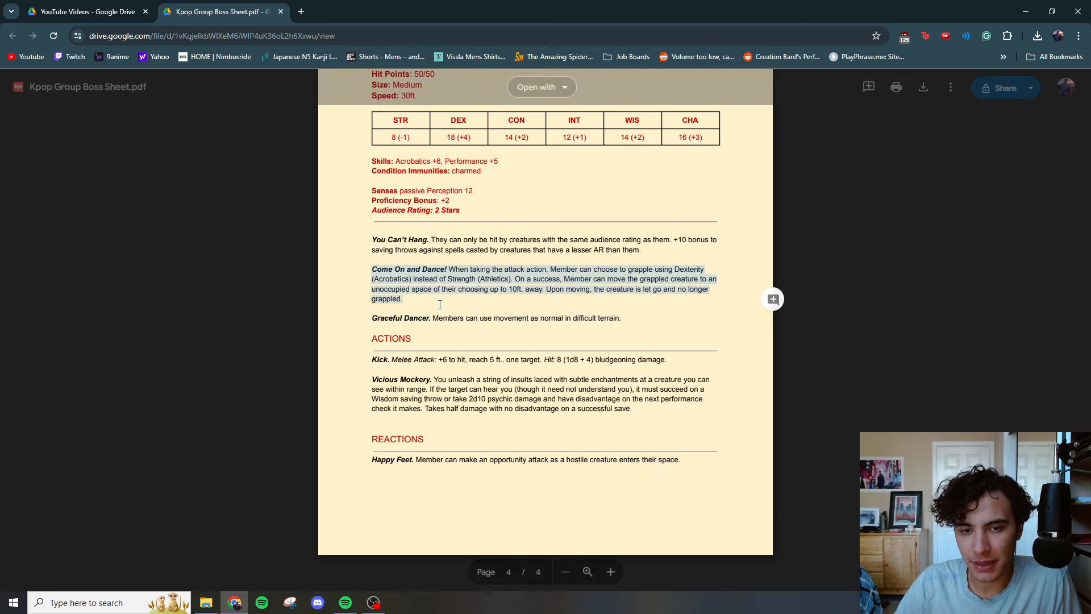
click(367, 273)
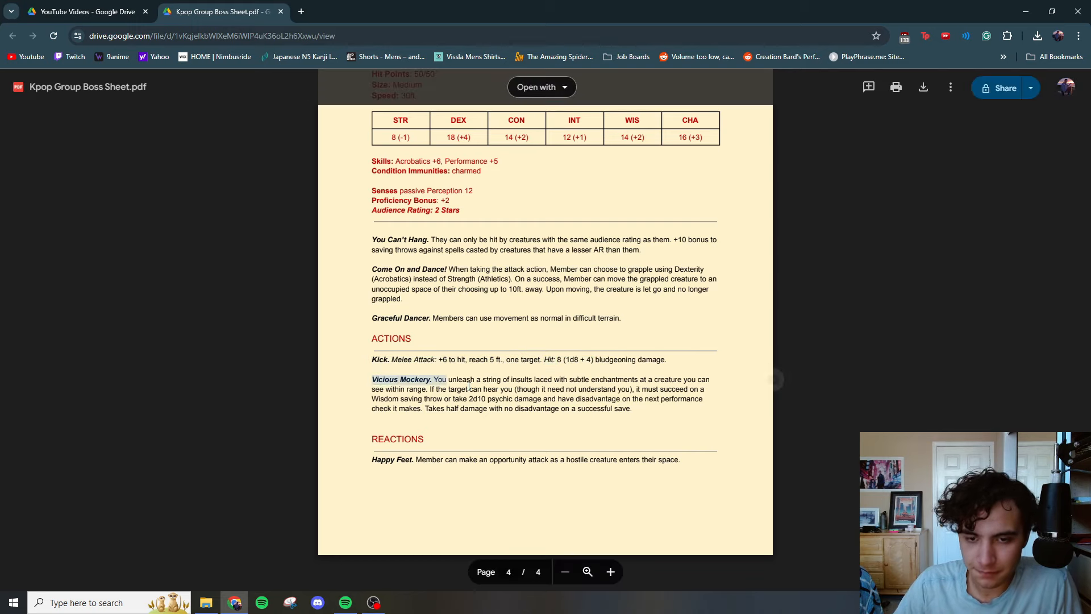
drag(439, 379, 631, 409)
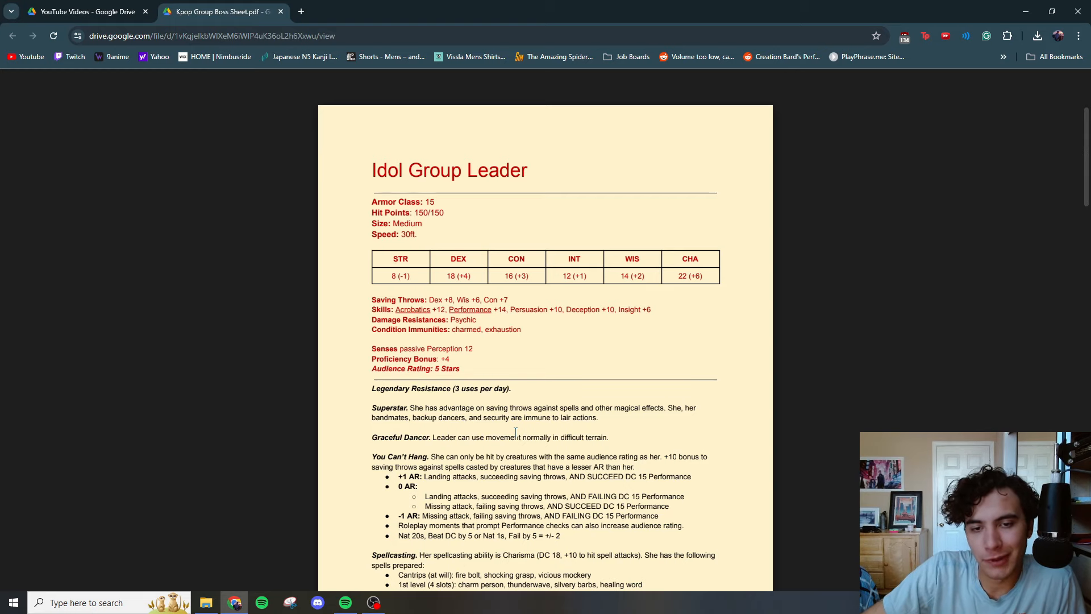
Step: Scroll the PDF down to page 4's Kpop Group Member stat block, through Happy Feet
scroll(down, 3)
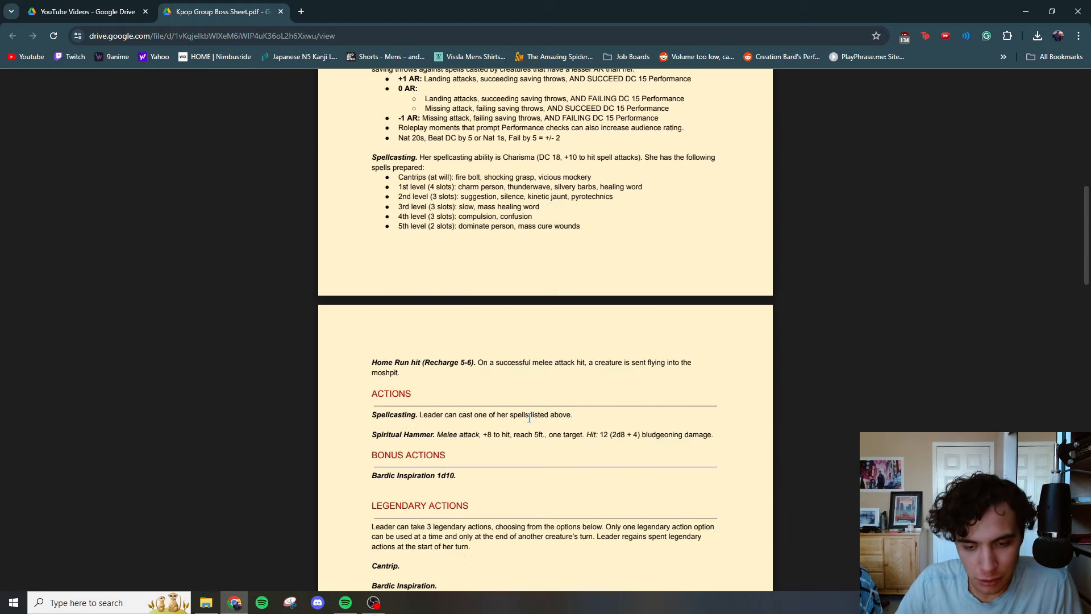
scroll(down, 3)
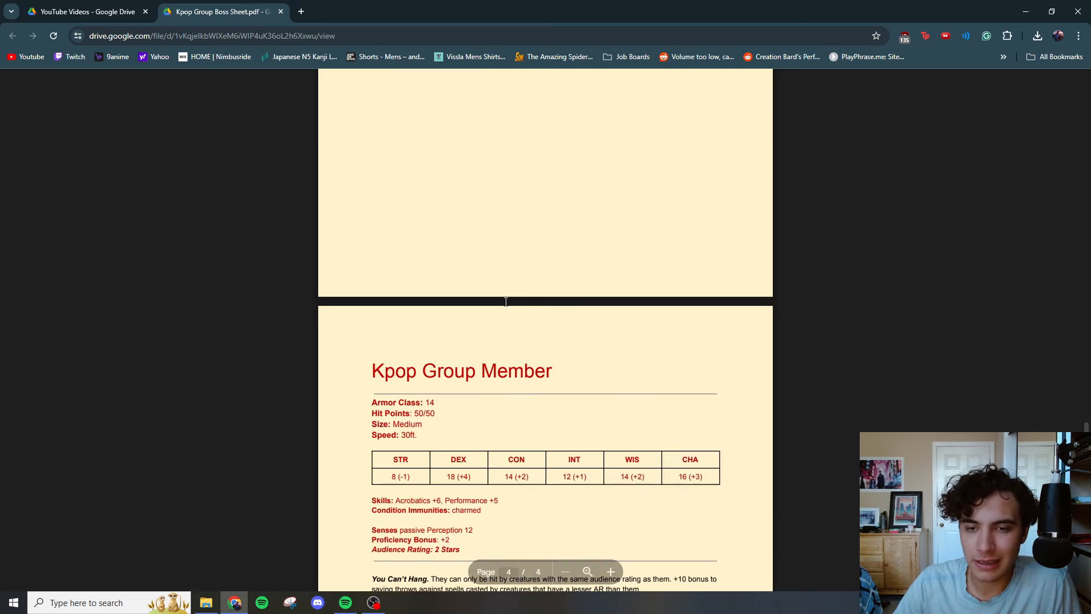
scroll(down, 3)
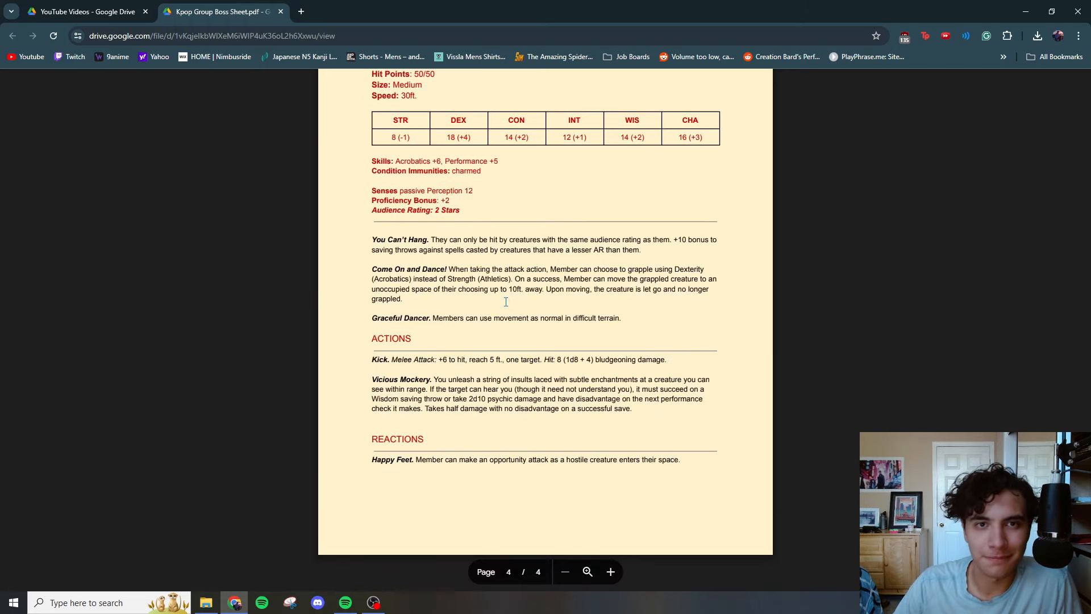